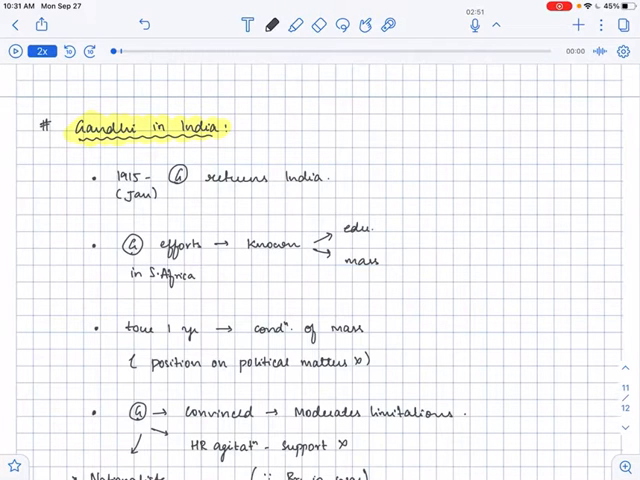
Step: Remove the stray red mark near 'Jan' on the notes page
drag(70, 150, 185, 148)
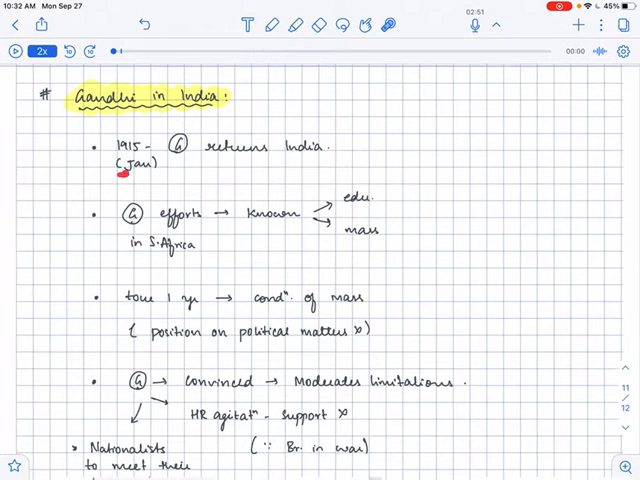
drag(180, 158, 325, 157)
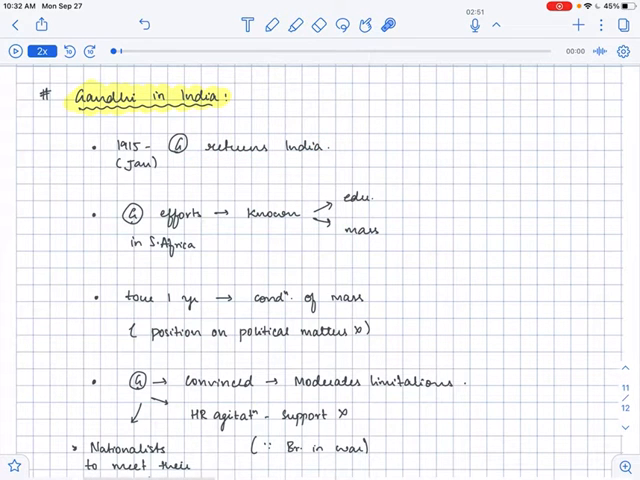
drag(150, 222, 200, 222)
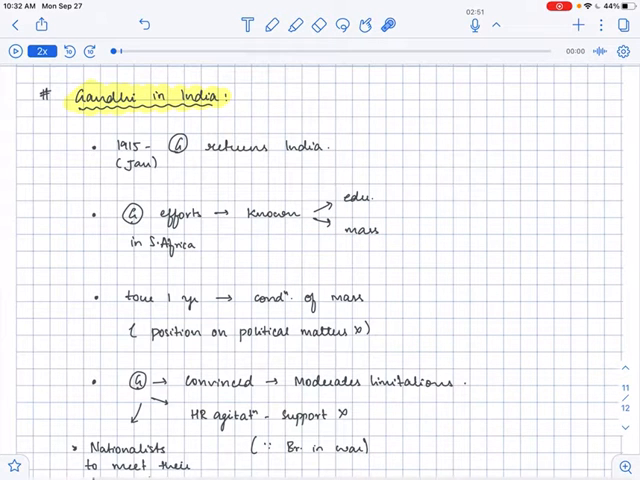
Step: Swipe down to the Nationalists' demands and non-violent Satyagraha notes
drag(120, 232, 190, 234)
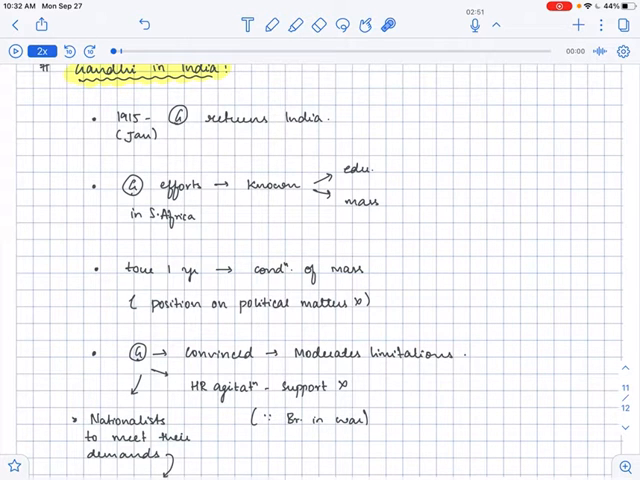
drag(120, 288, 205, 286)
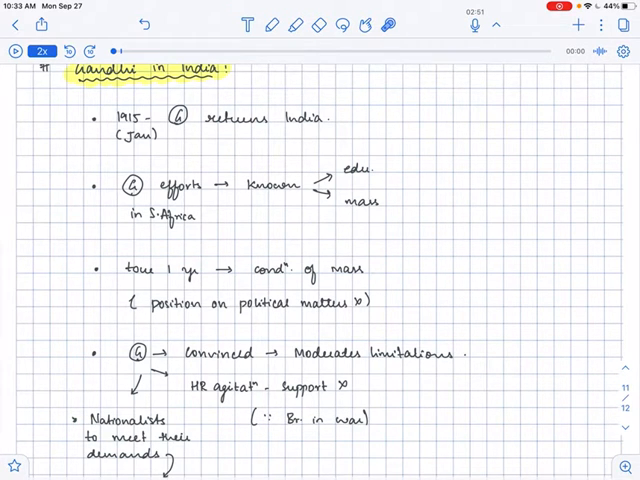
drag(320, 277, 360, 277)
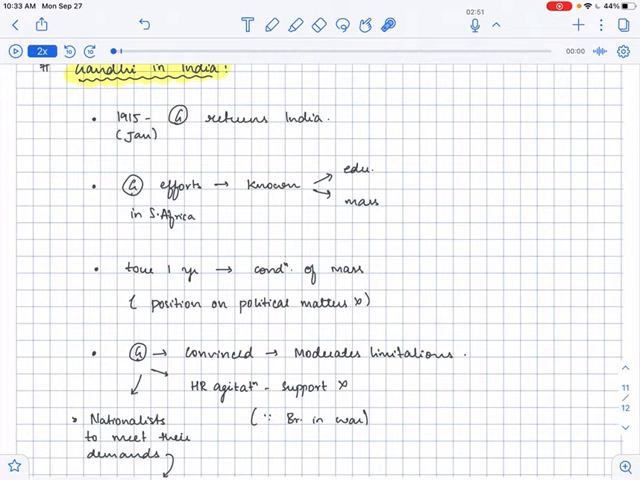
drag(150, 320, 330, 320)
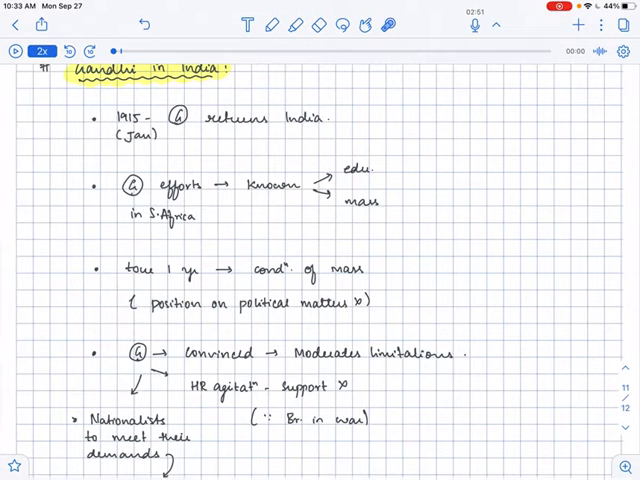
scroll(down, 3)
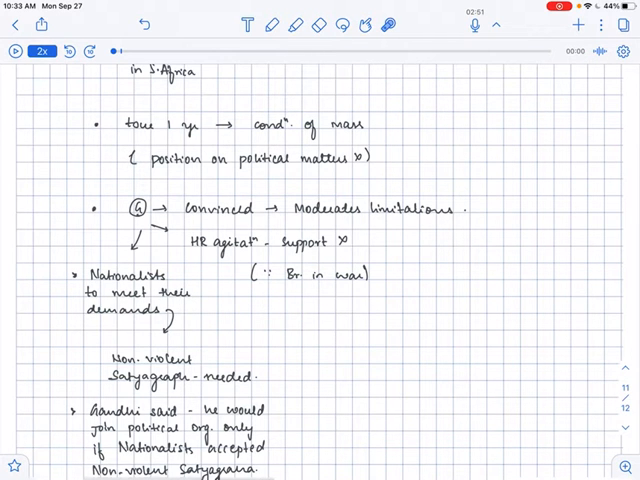
Step: Write 'Sat' in red as a test, erase it, and scroll to the 3 Struggles heading
drag(185, 258, 250, 250)
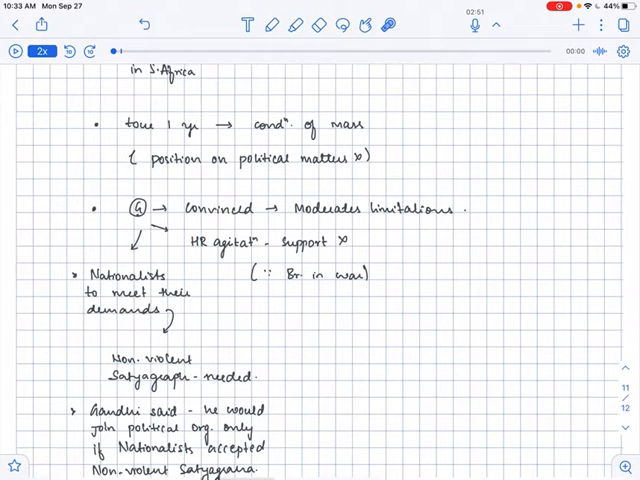
drag(188, 259, 235, 257)
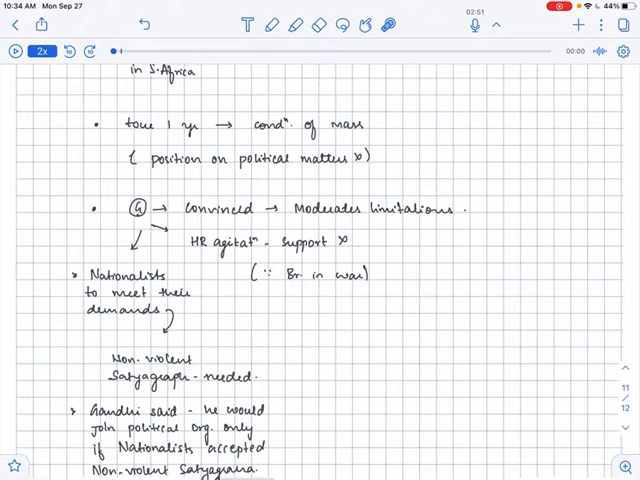
drag(435, 245, 420, 265)
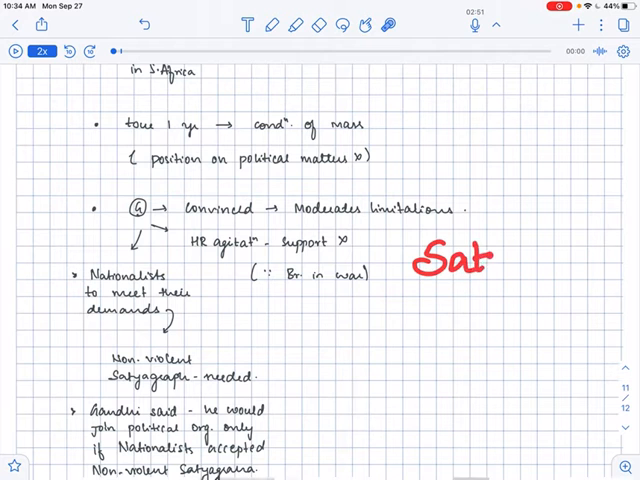
drag(490, 258, 575, 275)
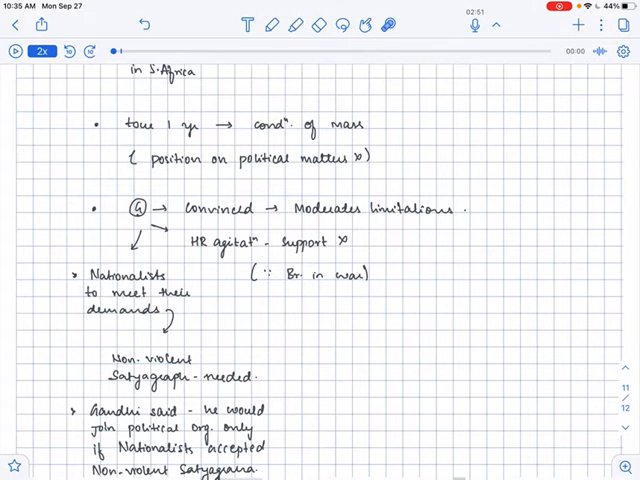
scroll(down, 3)
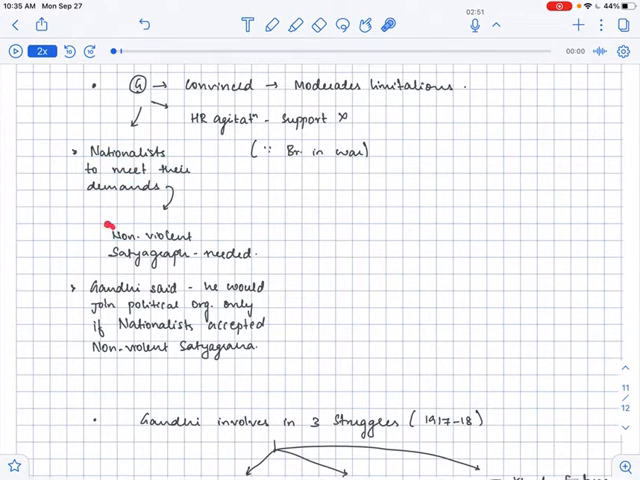
Step: Erase the red dot by 'Non-violent', then box and underline Gandhi's condition in red
drag(80, 230, 210, 255)
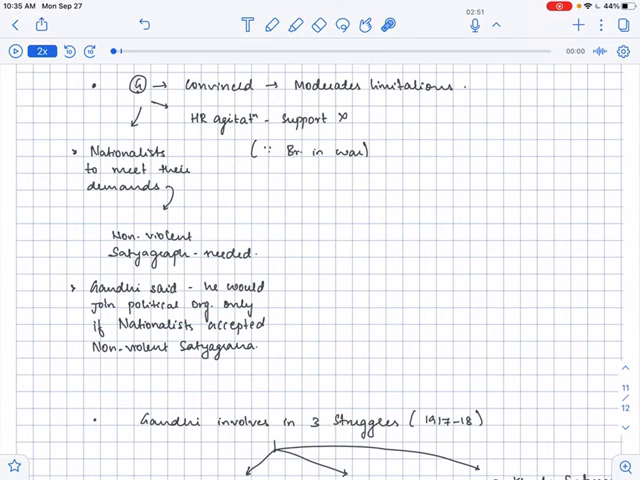
drag(115, 335, 160, 370)
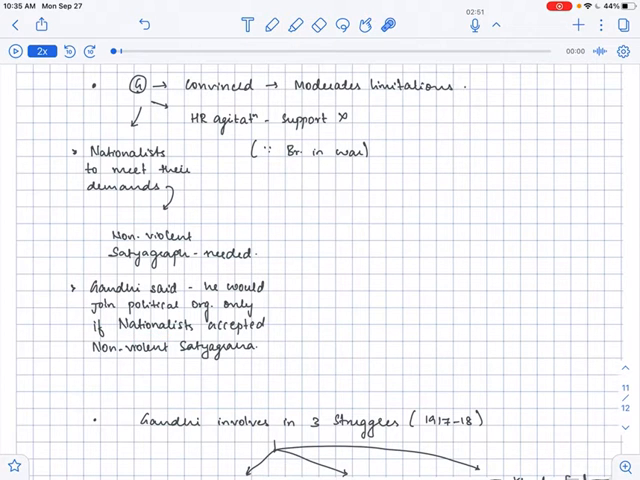
drag(80, 275, 280, 380)
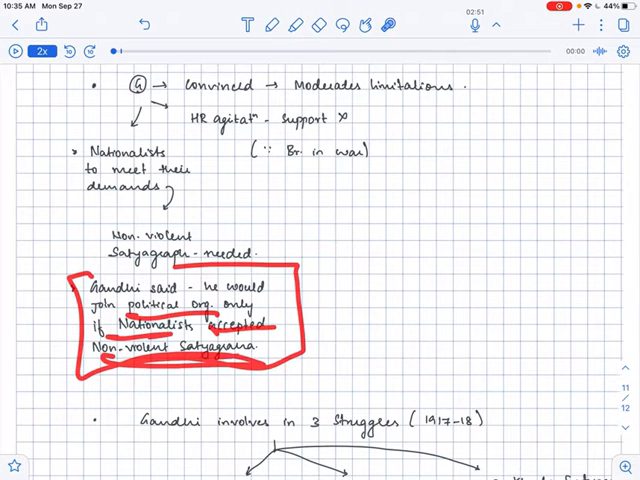
scroll(down, 3)
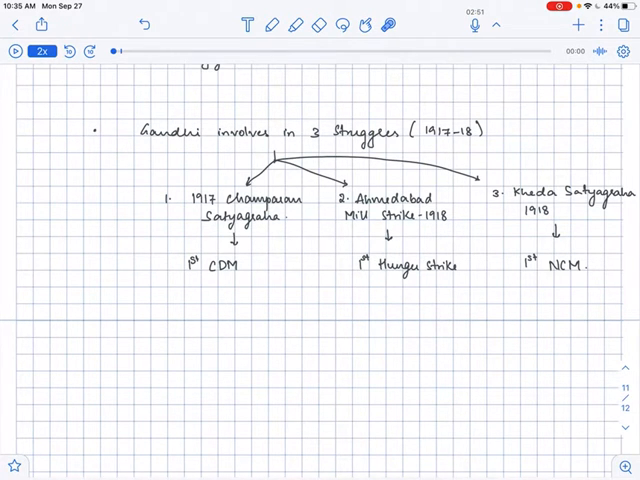
Step: Draw a red box around Champaran Satyagraha
drag(305, 120, 420, 145)
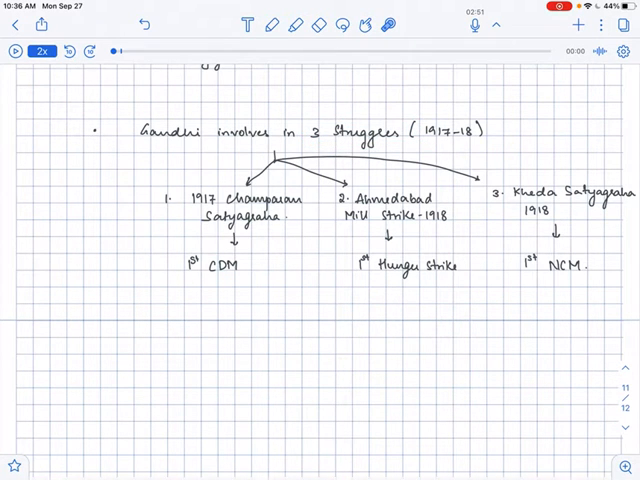
drag(215, 208, 345, 230)
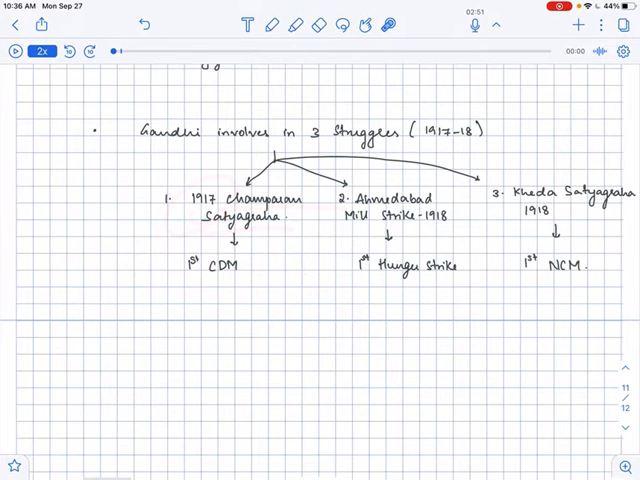
drag(345, 200, 445, 225)
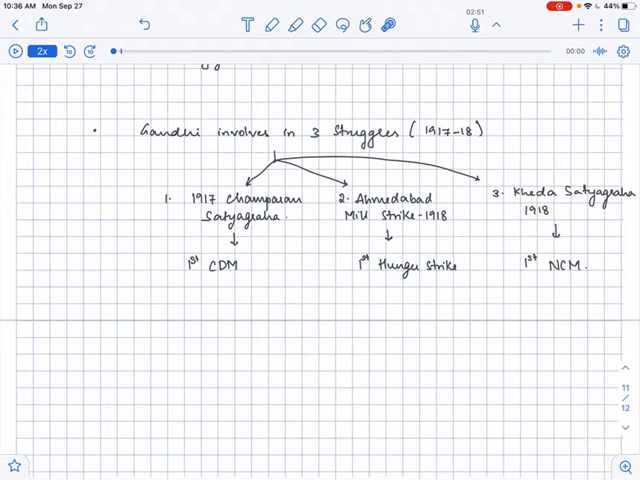
drag(150, 158, 415, 155)
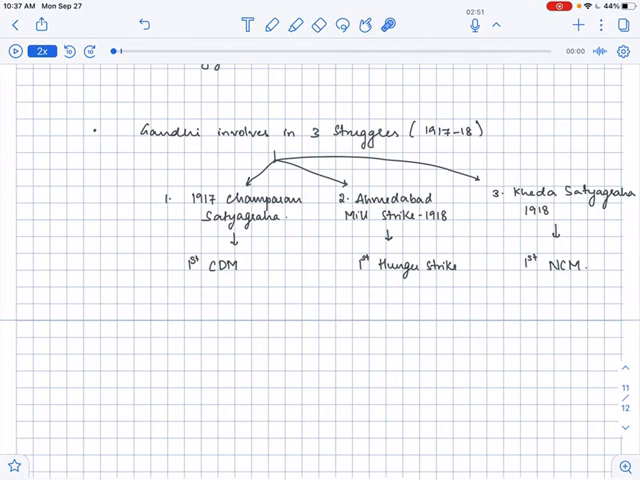
Step: Box Ahmedabad Mill Strike 1918 and Kheda Satyagraha 1918 in red
drag(495, 175, 610, 225)
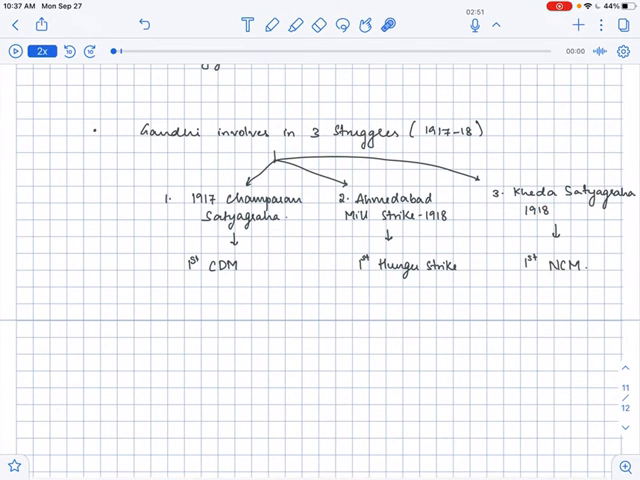
drag(500, 250, 590, 280)
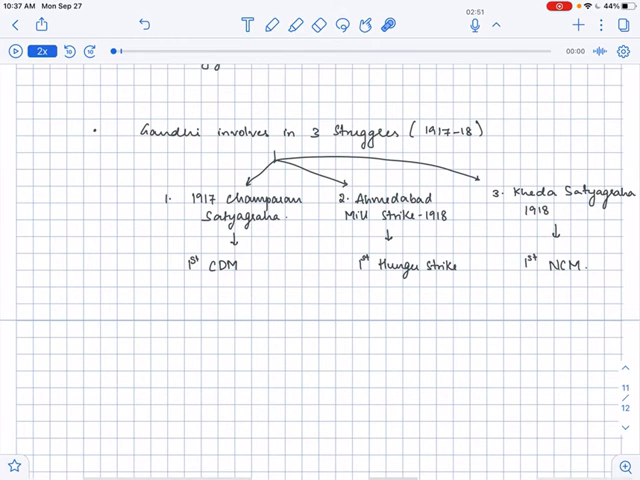
scroll(down, 3)
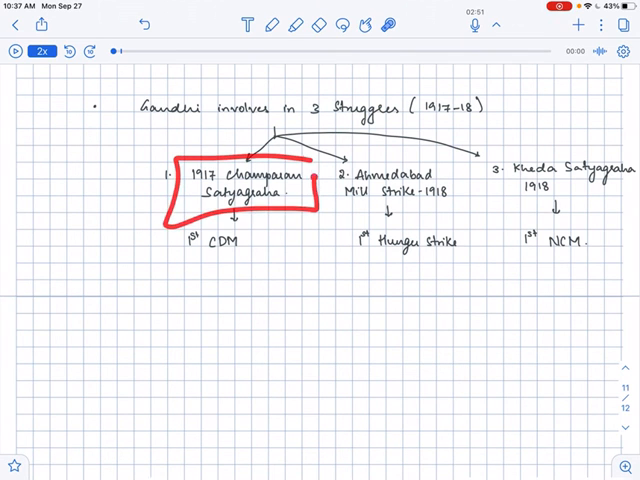
drag(320, 165, 570, 195)
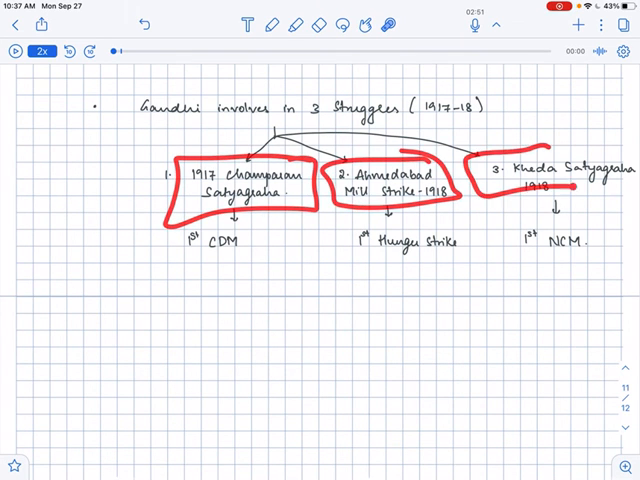